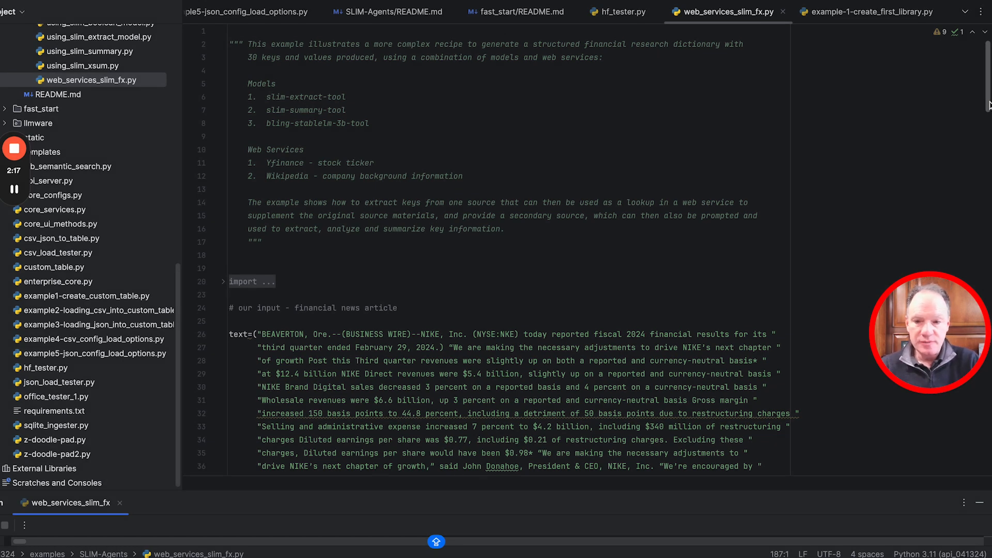
scroll("down", 3)
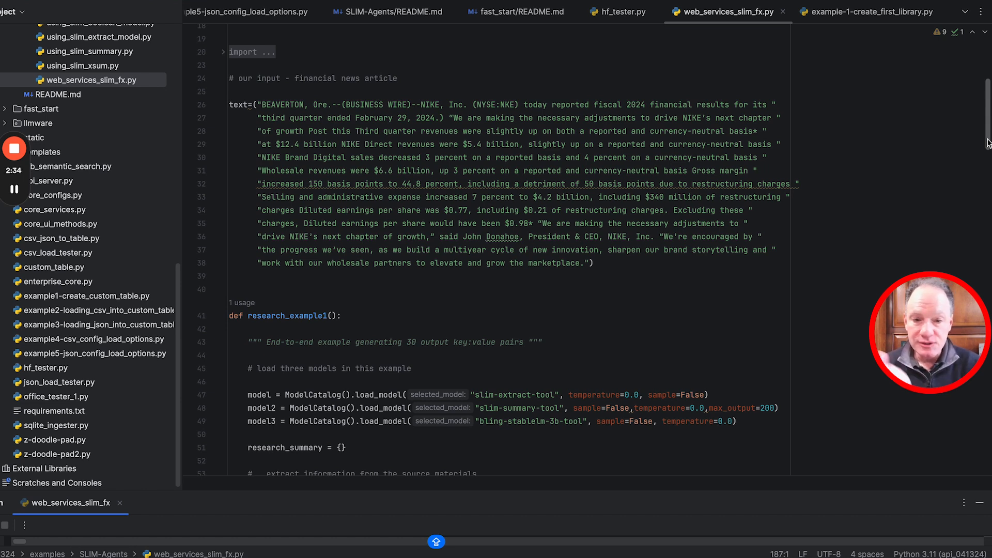
scroll("down", 3)
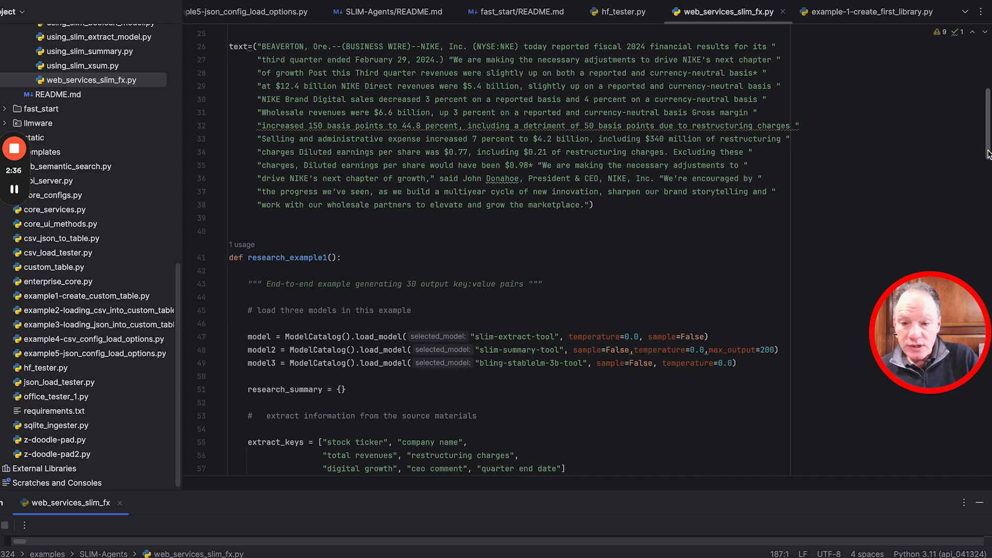
scroll("down", 3)
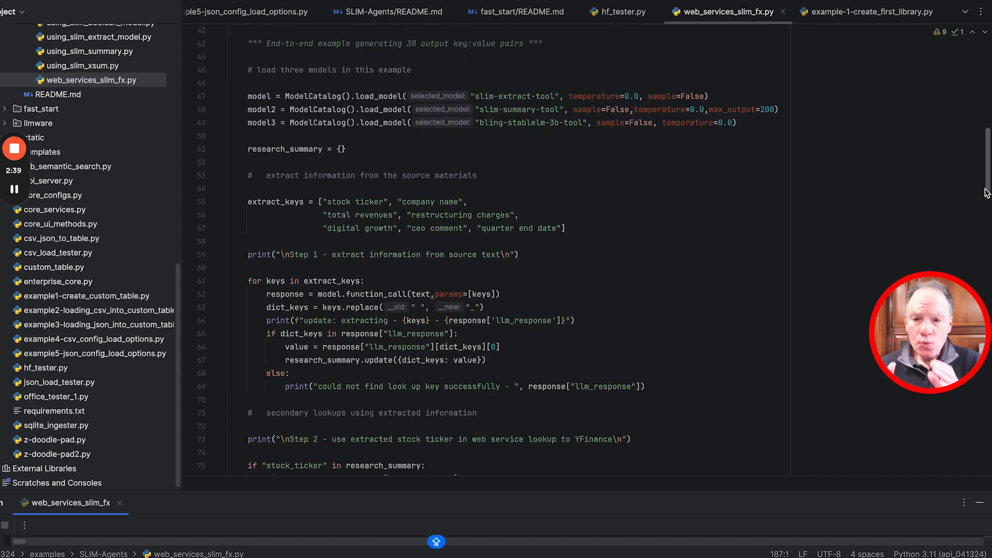